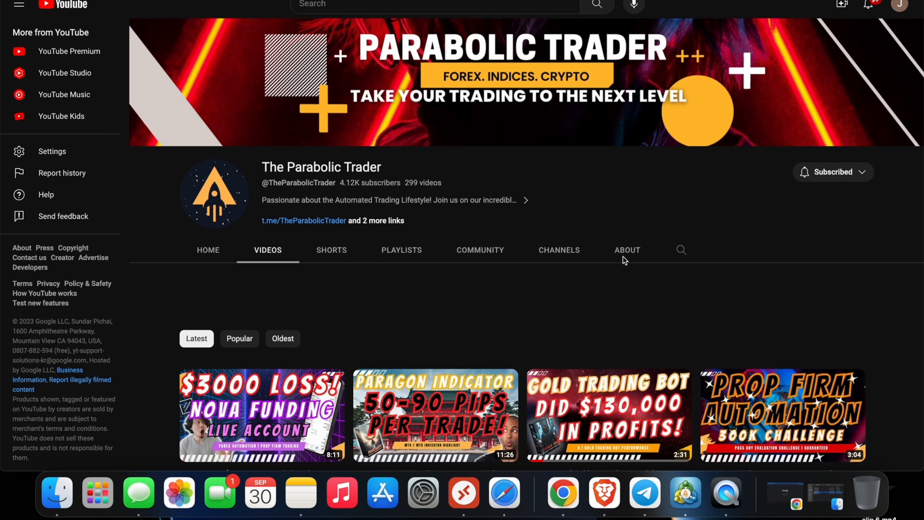
- Scroll through the page being viewed before switching to the trading terminal
{"action": "scroll", "scroll_direction": "down", "scroll_amount": 3}
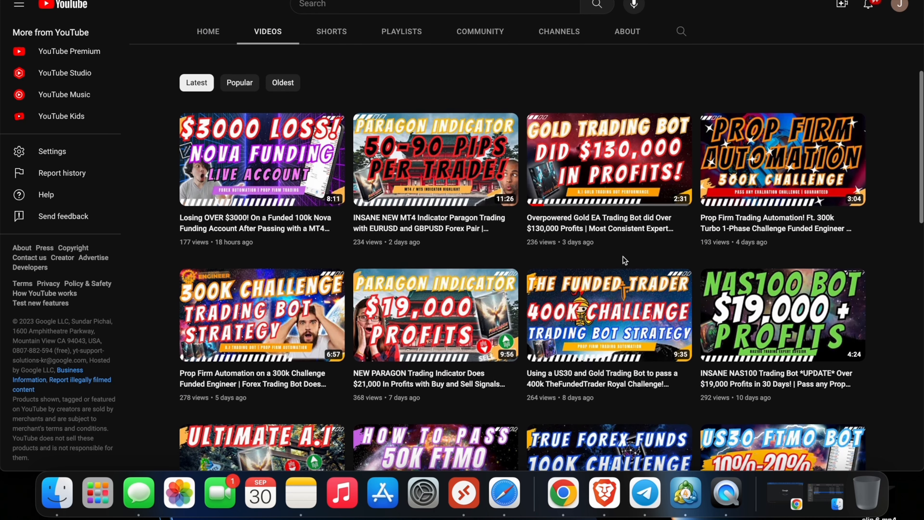
{"action": "scroll", "scroll_direction": "up", "scroll_amount": 3}
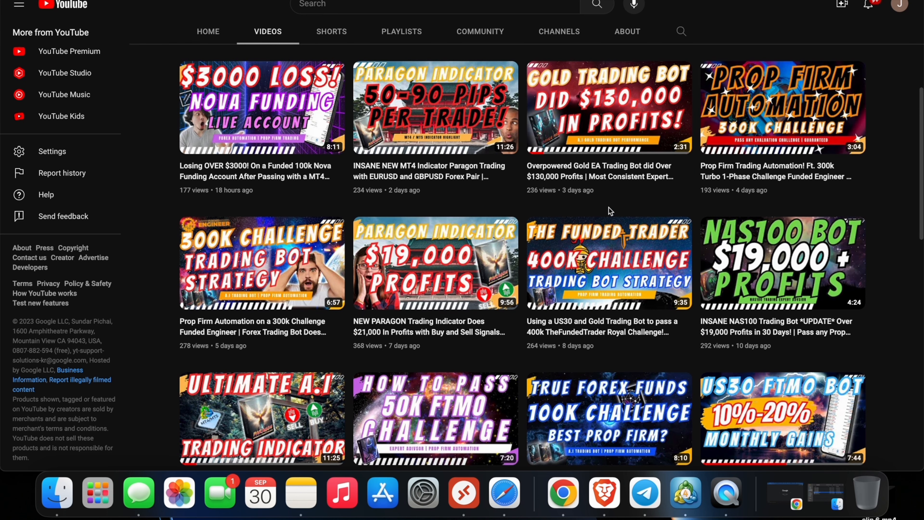
{"action": "scroll", "scroll_direction": "down", "scroll_amount": 3}
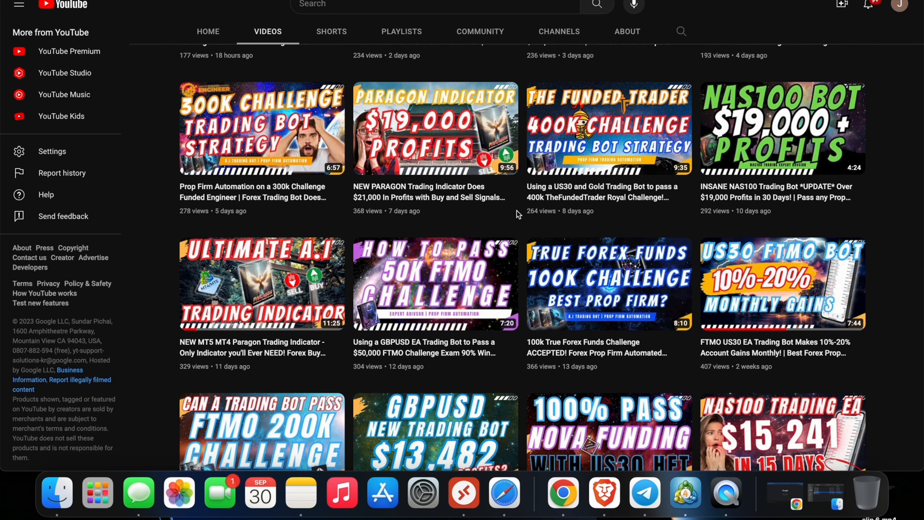
{"action": "scroll", "scroll_direction": "down", "scroll_amount": 3}
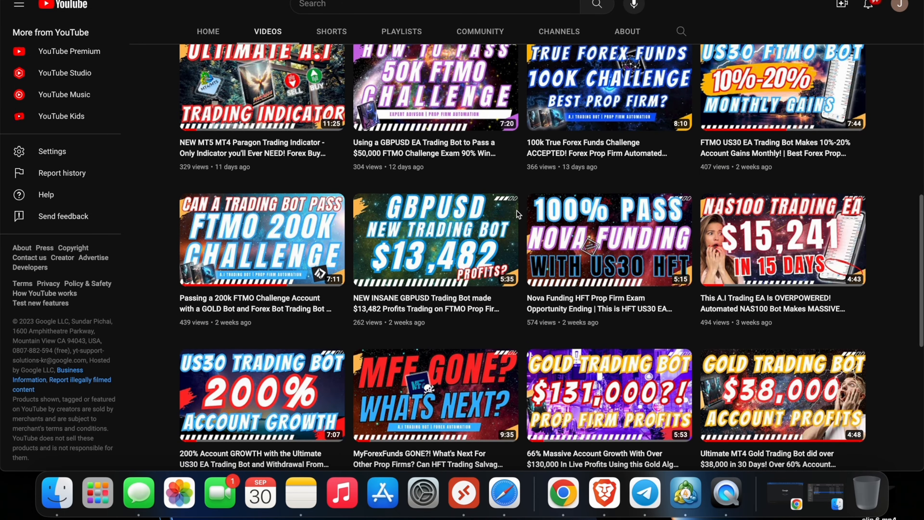
{"action": "scroll", "scroll_direction": "down", "scroll_amount": 3}
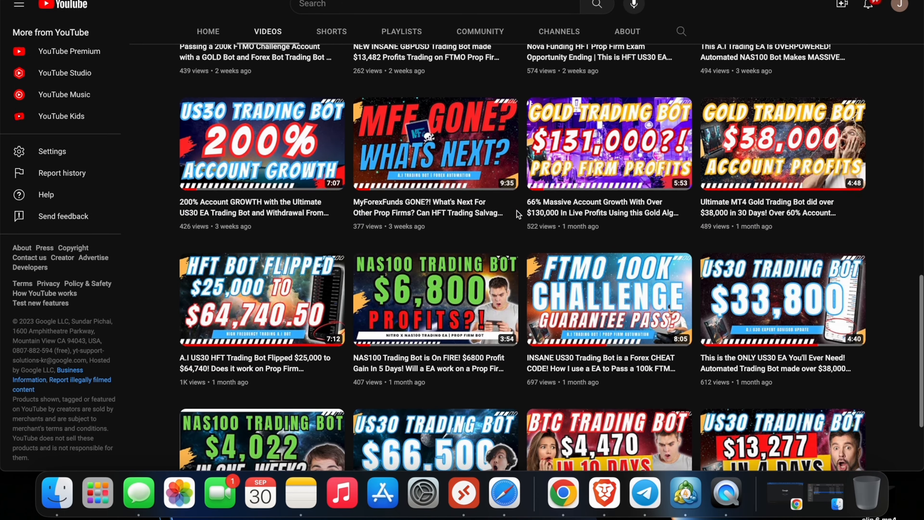
{"action": "scroll", "scroll_direction": "up", "scroll_amount": 3}
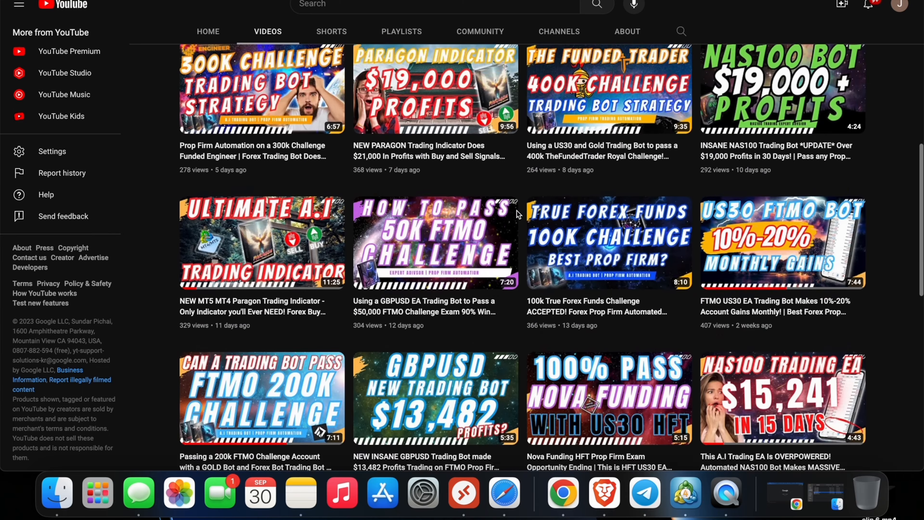
{"action": "scroll", "scroll_direction": "up", "scroll_amount": 3}
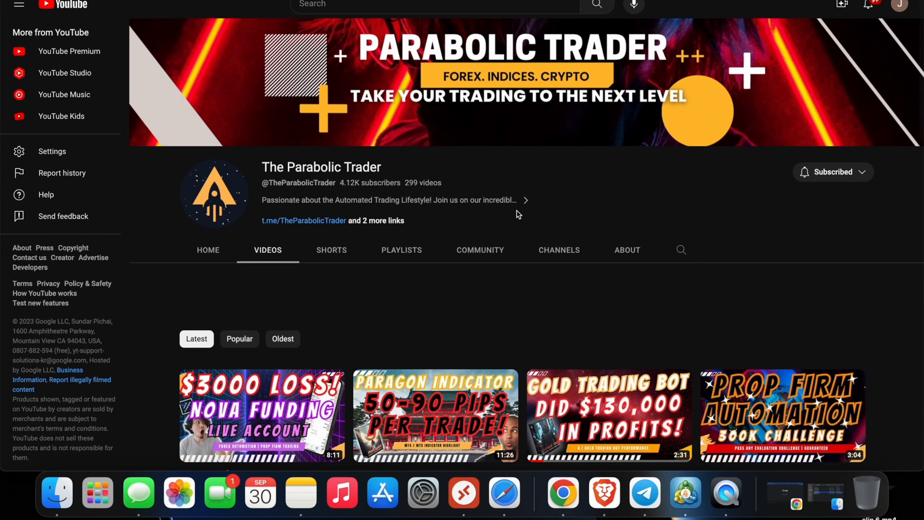
{"action": "scroll", "scroll_direction": "down", "scroll_amount": 3}
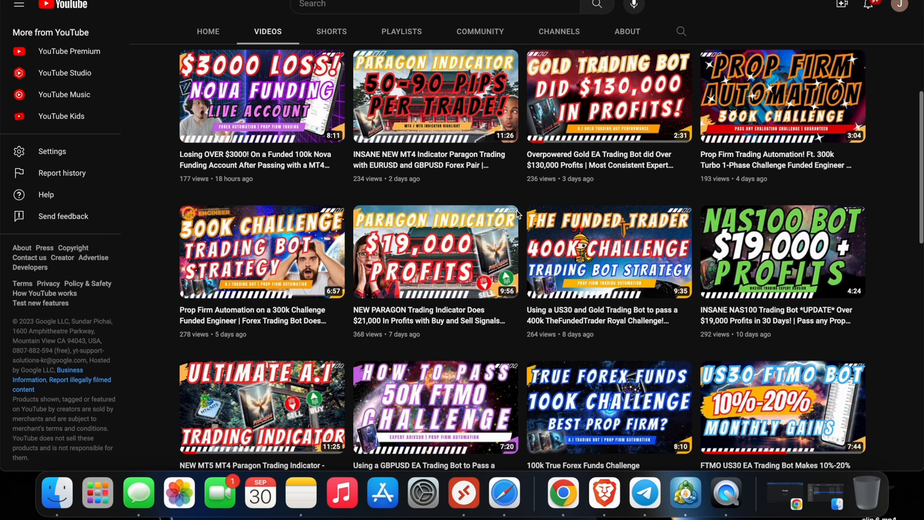
{"action": "scroll", "scroll_direction": "down", "scroll_amount": 3}
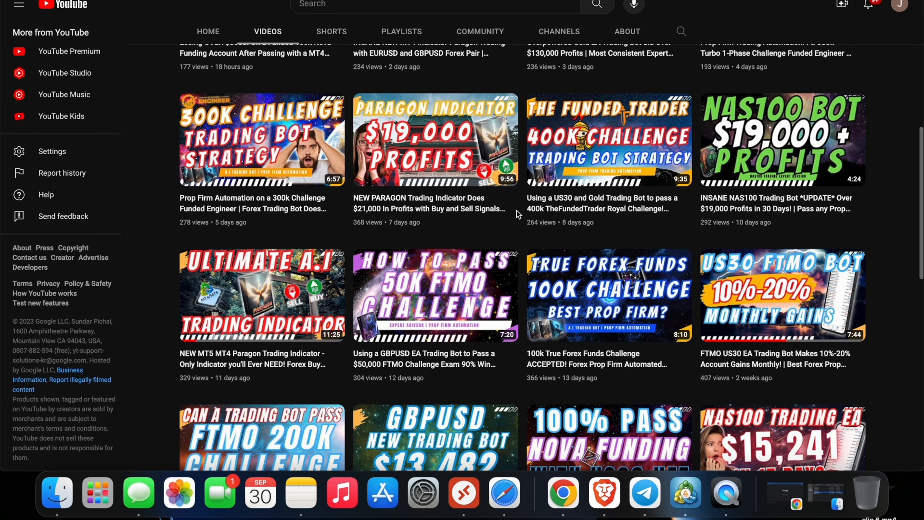
{"action": "mouse_move", "coordinate": [634, 330]}
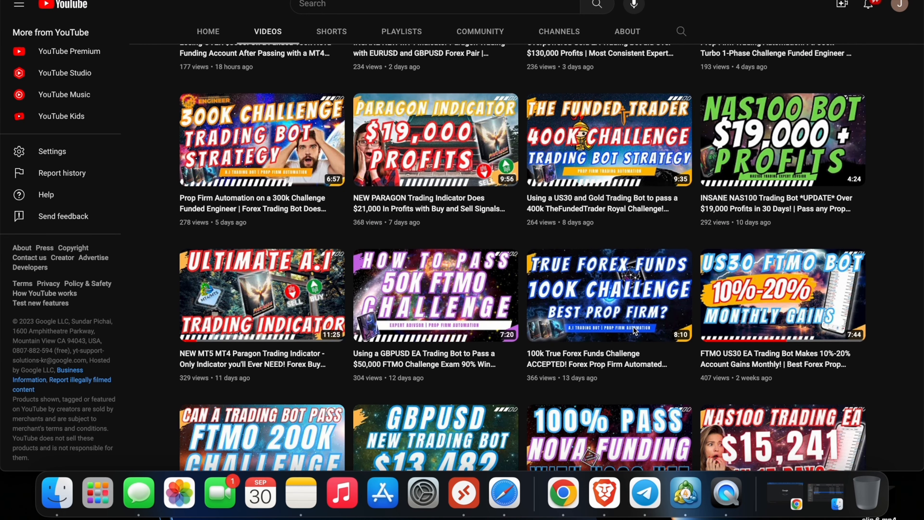
{"action": "mouse_move", "coordinate": [684, 492]}
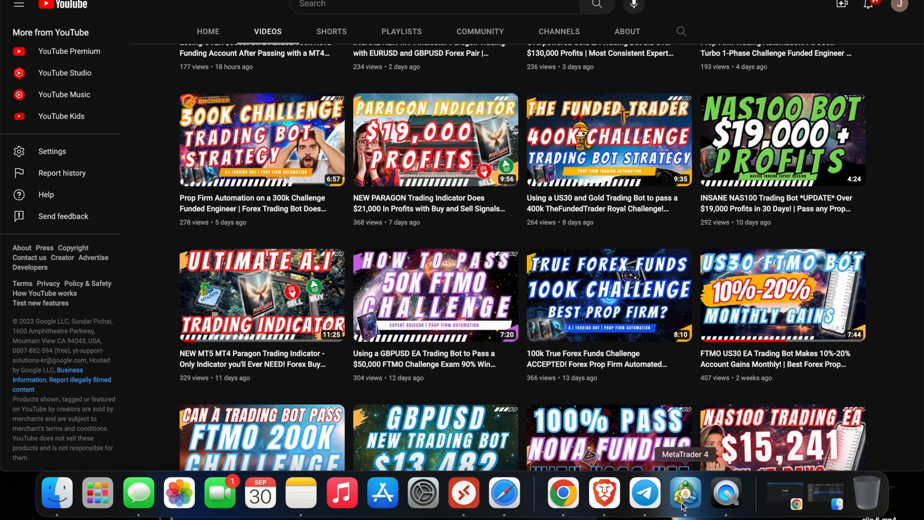
- Bring up MetaTrader 4 and set the History Period to Entire History
{"action": "left_click", "coordinate": [684, 491]}
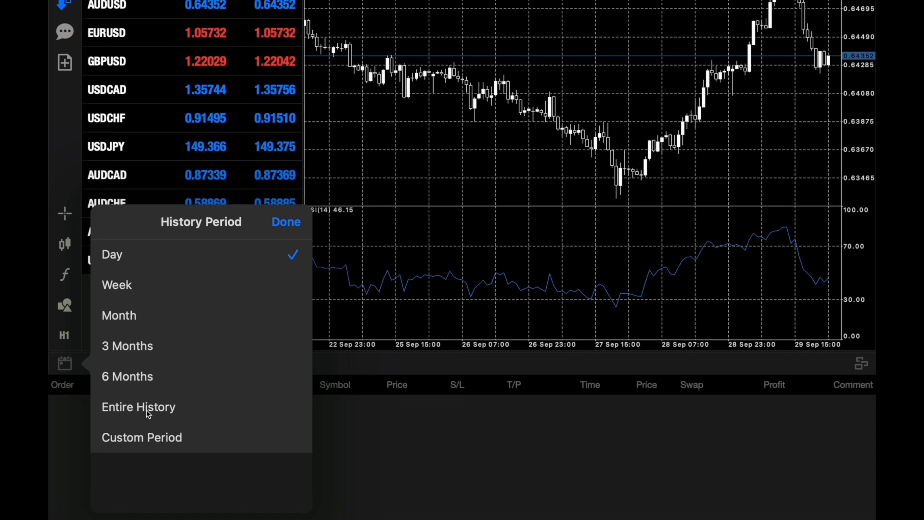
{"action": "left_click", "coordinate": [138, 406]}
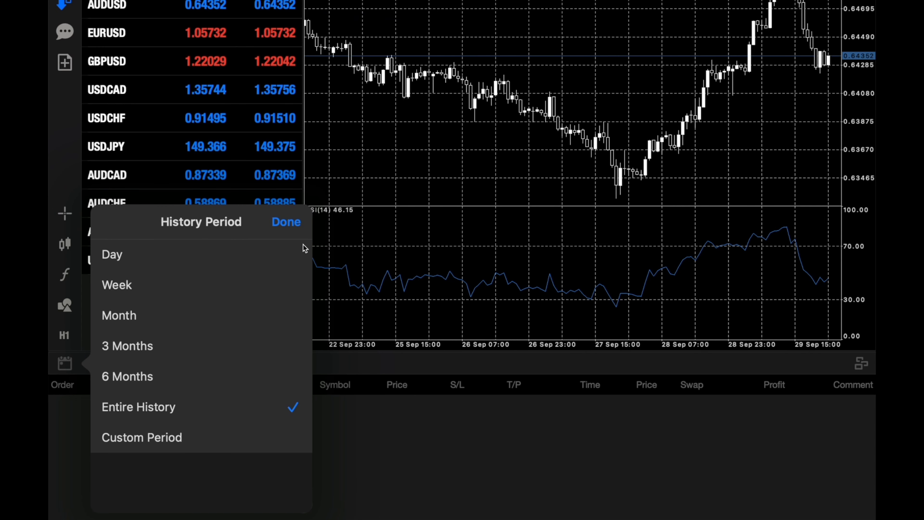
{"action": "left_click", "coordinate": [286, 221]}
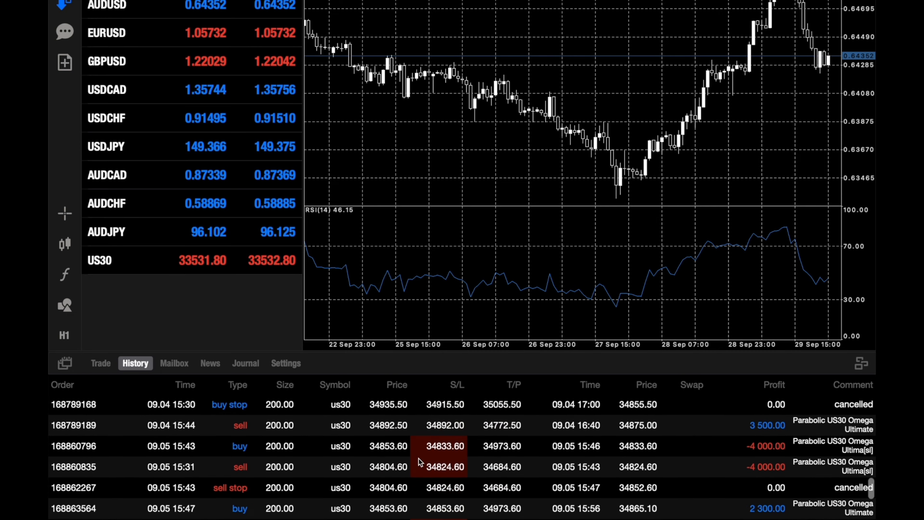
{"action": "scroll", "scroll_direction": "down", "scroll_amount": 3}
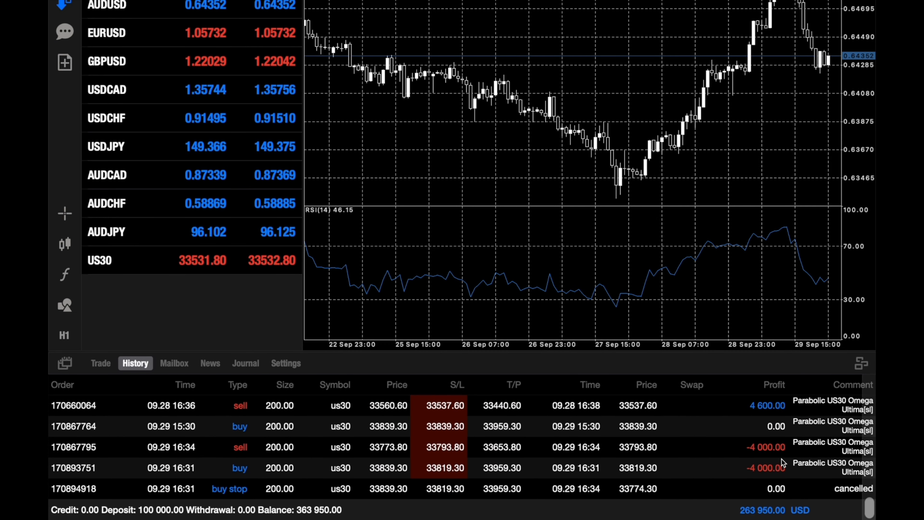
{"action": "mouse_move", "coordinate": [159, 510]}
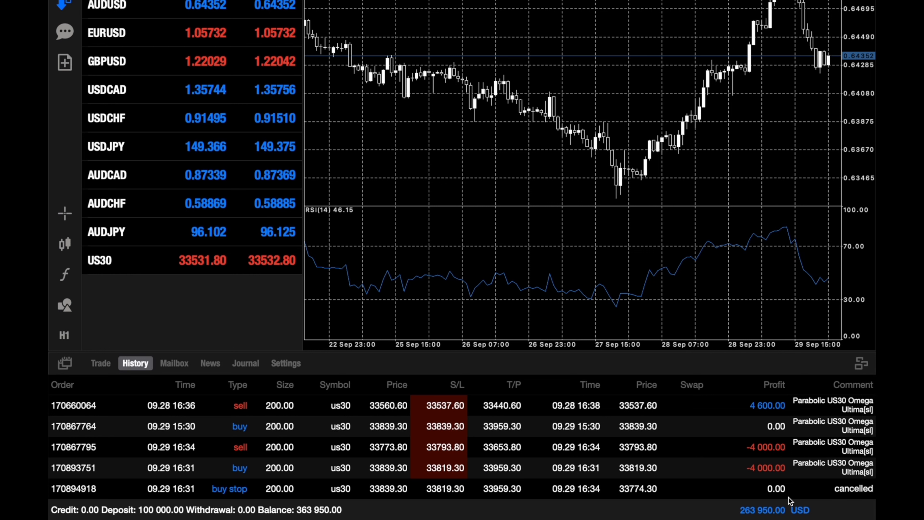
{"action": "mouse_move", "coordinate": [565, 457]}
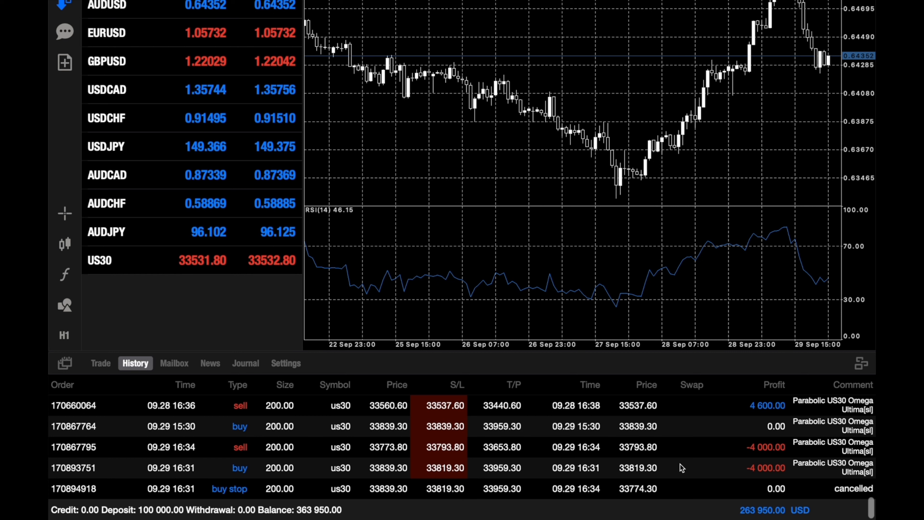
{"action": "mouse_move", "coordinate": [408, 445]}
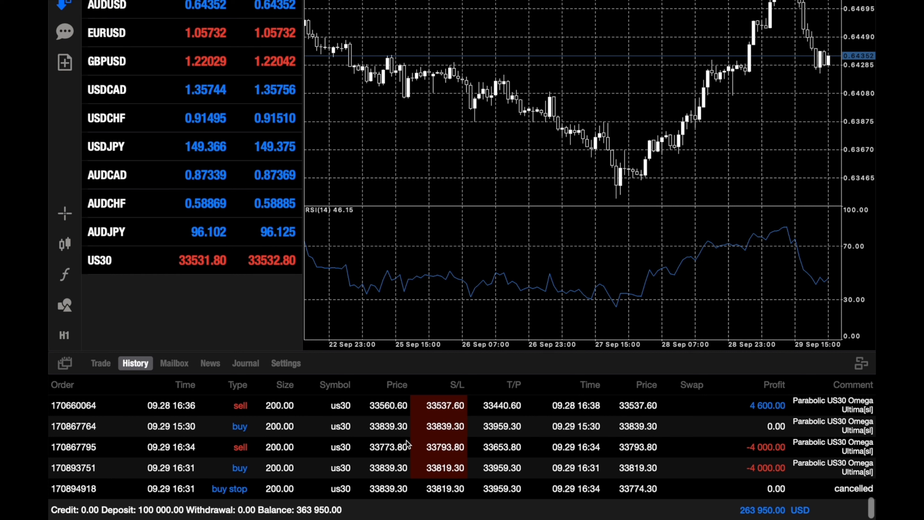
{"action": "mouse_move", "coordinate": [648, 431]}
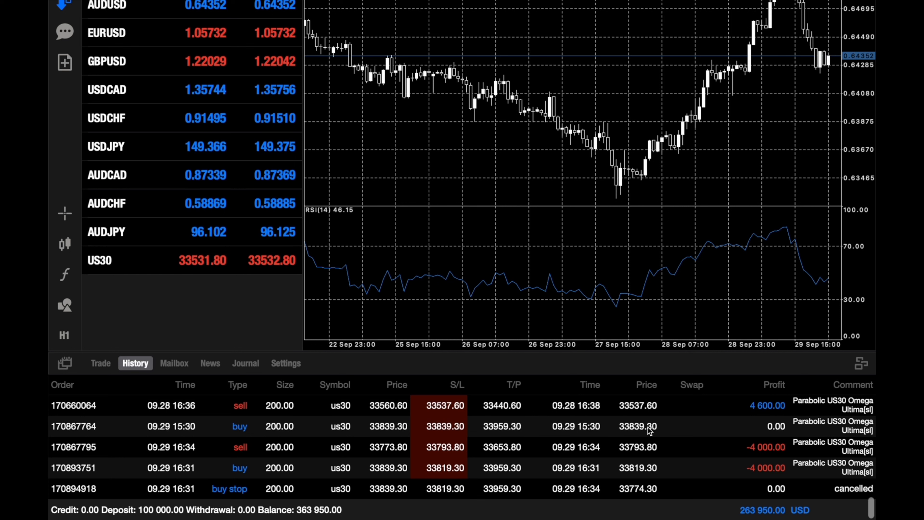
{"action": "mouse_move", "coordinate": [352, 450]}
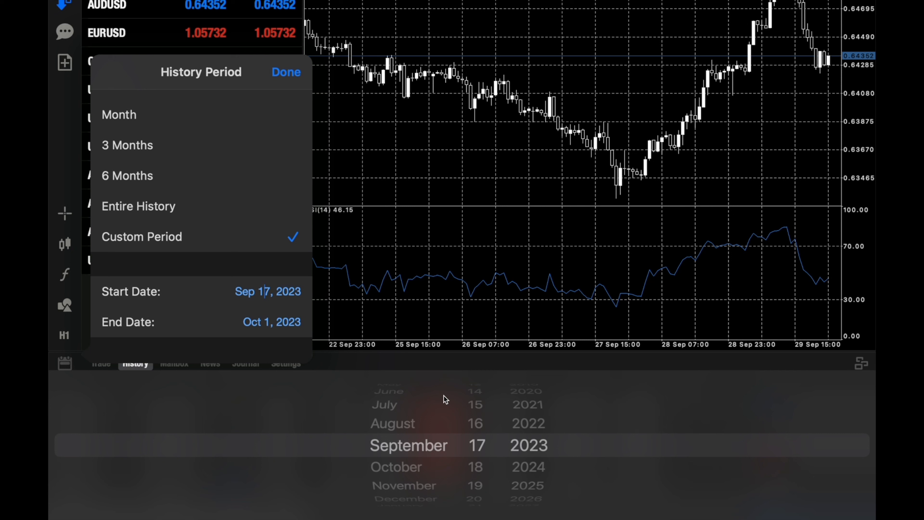
{"action": "mouse_move", "coordinate": [476, 479]}
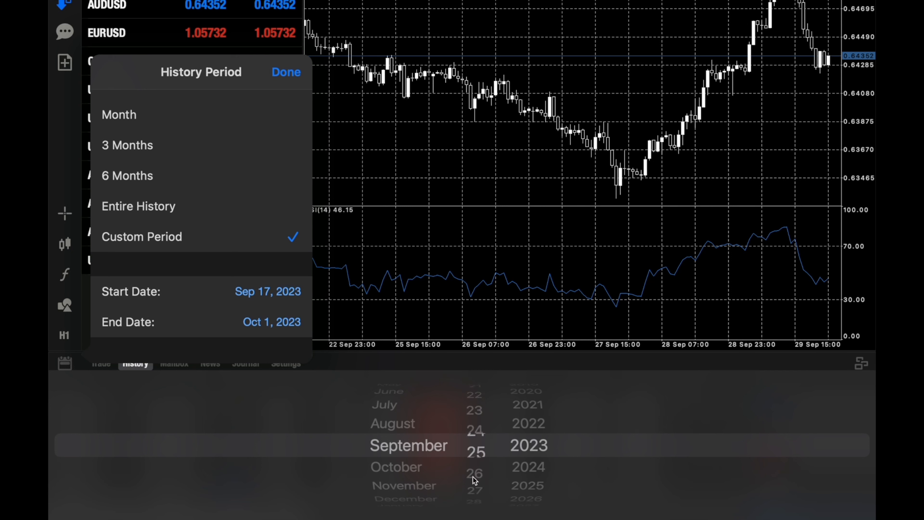
- Set the custom history start date to September 25, 2023 and apply it, giving an 18,540 USD total
{"action": "left_click", "coordinate": [475, 445]}
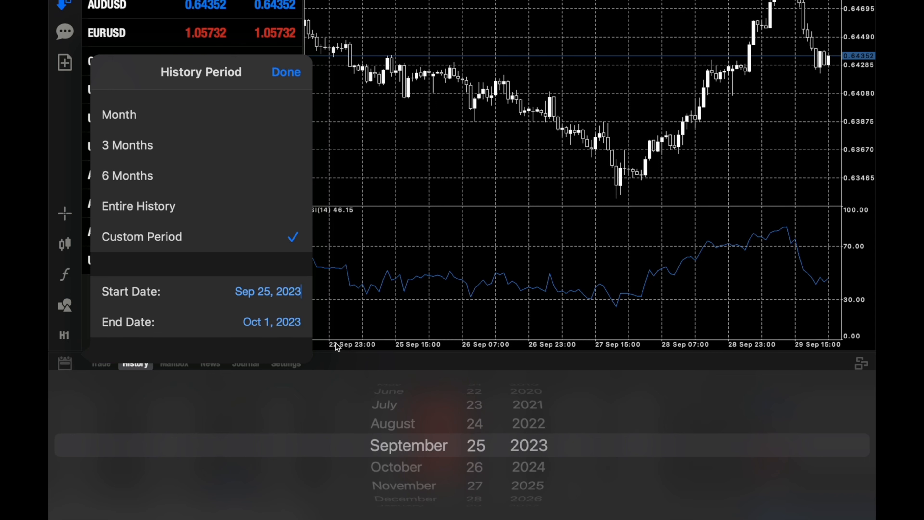
{"action": "left_click", "coordinate": [285, 72]}
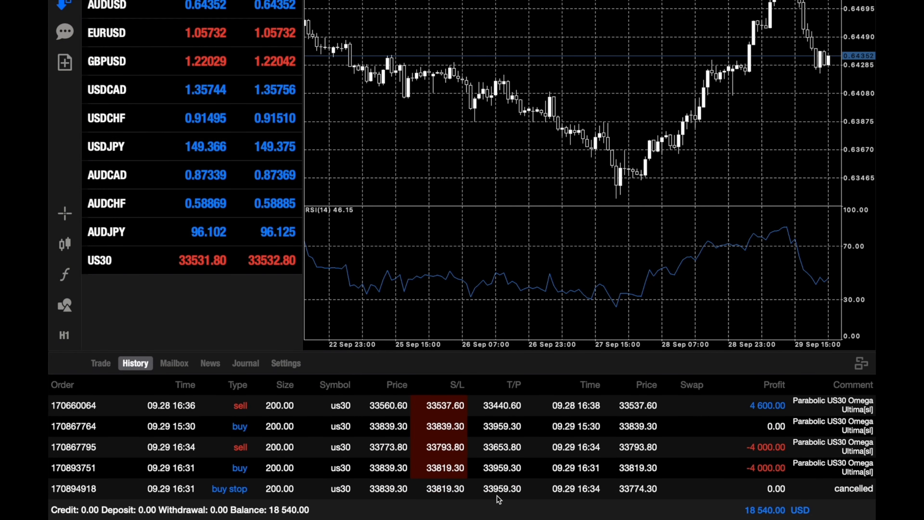
- Scroll through the week's US30 bot trades in the History list, checking closed-trade details
{"action": "scroll", "scroll_direction": "up", "scroll_amount": 3}
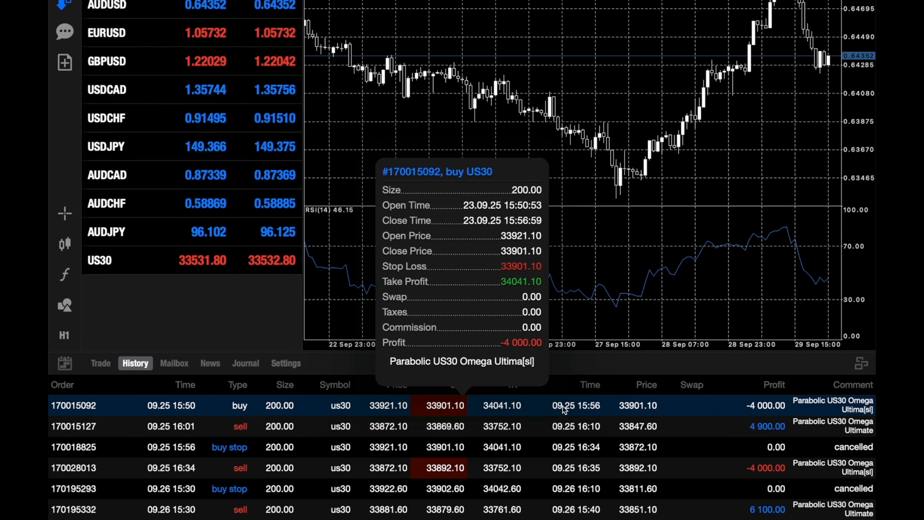
{"action": "mouse_move", "coordinate": [701, 414]}
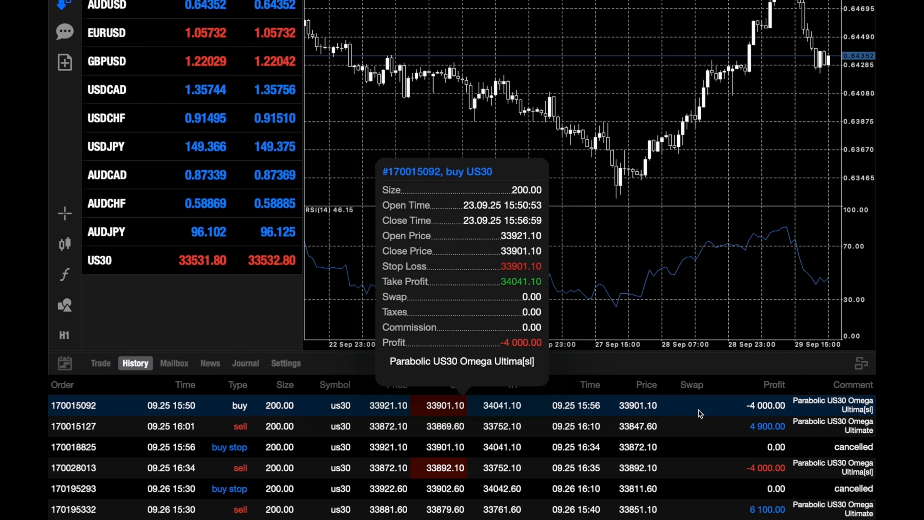
{"action": "mouse_move", "coordinate": [695, 415]}
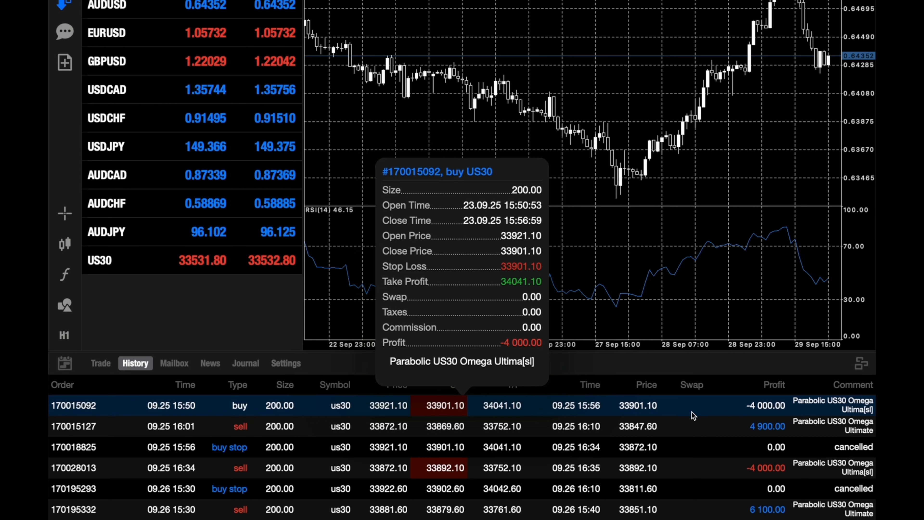
{"action": "mouse_move", "coordinate": [598, 429]}
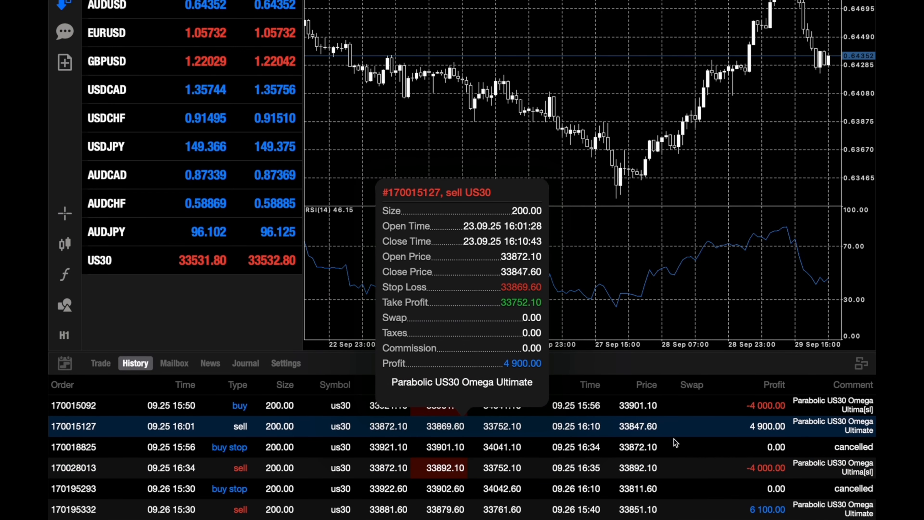
{"action": "scroll", "scroll_direction": "down", "scroll_amount": 3}
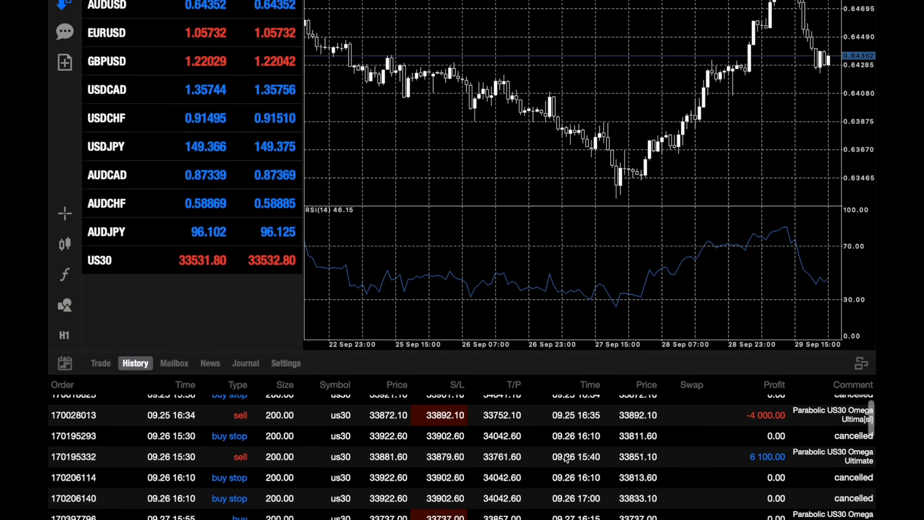
{"action": "scroll", "scroll_direction": "up", "scroll_amount": 3}
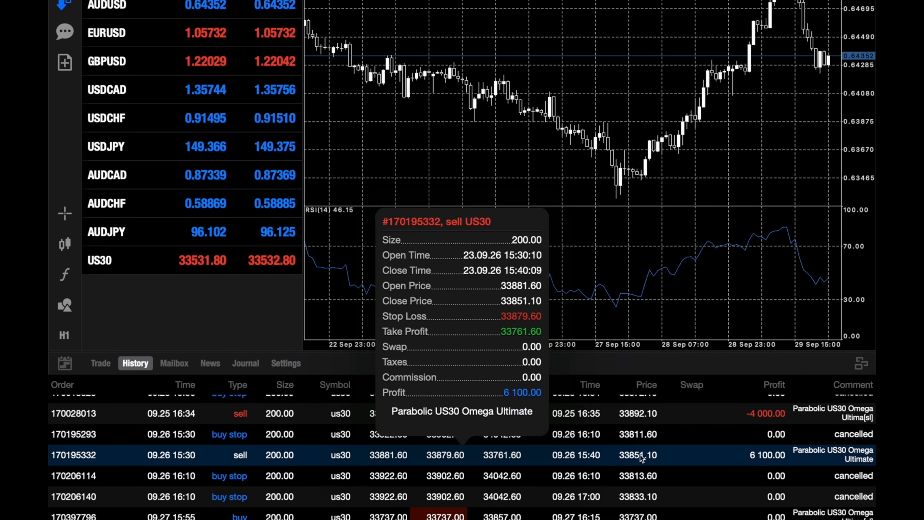
{"action": "mouse_move", "coordinate": [501, 395]}
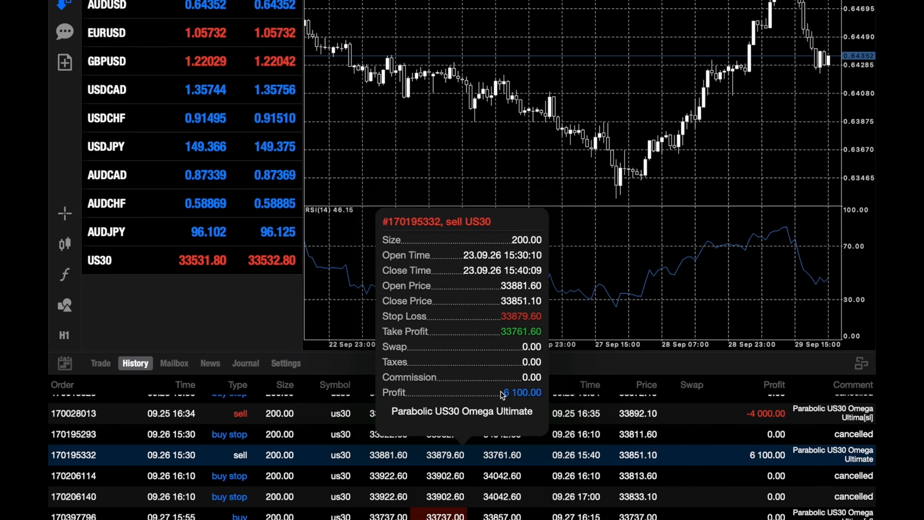
{"action": "mouse_move", "coordinate": [604, 463]}
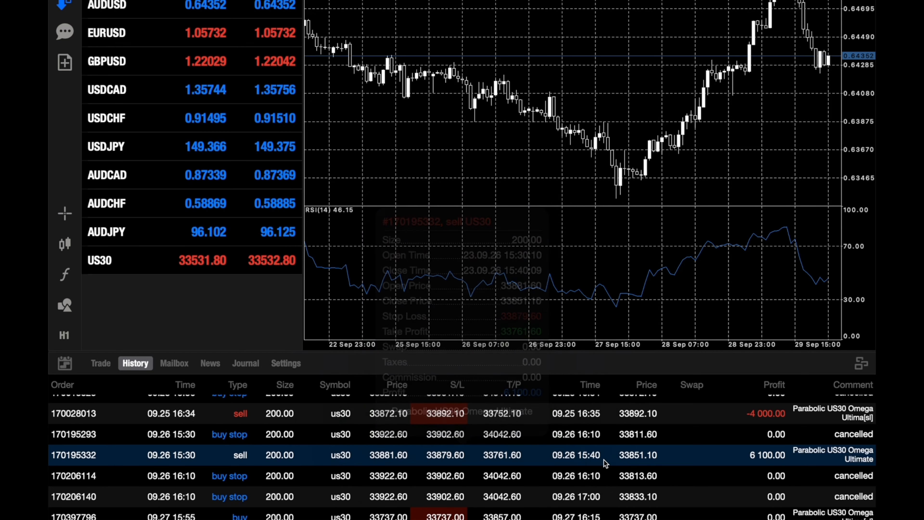
{"action": "scroll", "scroll_direction": "down", "scroll_amount": 3}
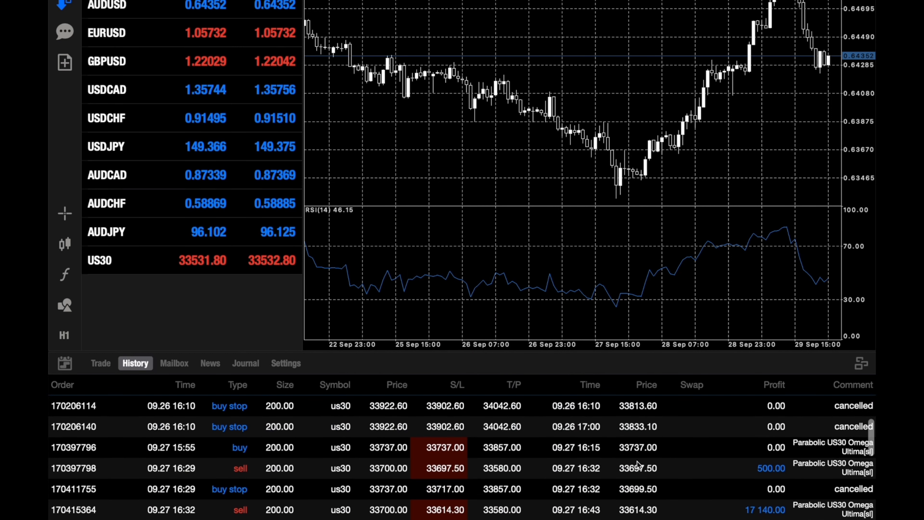
{"action": "scroll", "scroll_direction": "down", "scroll_amount": 3}
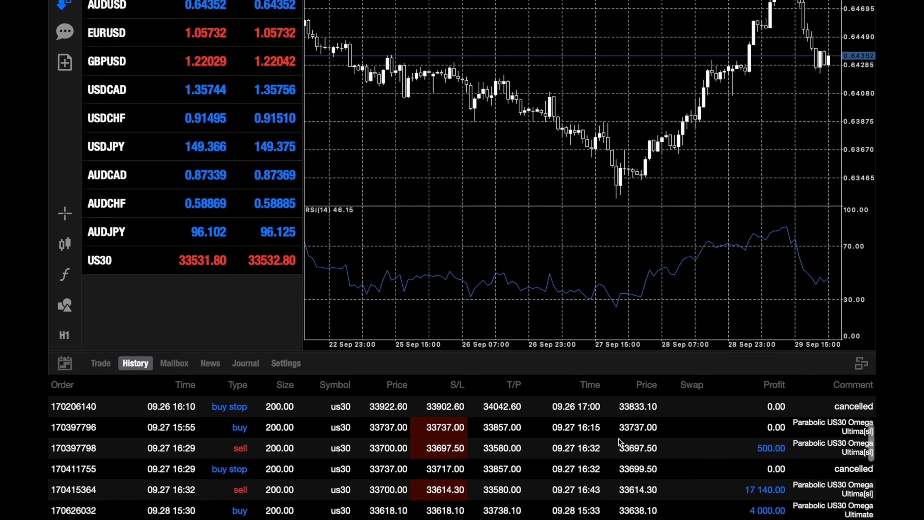
{"action": "scroll", "scroll_direction": "down", "scroll_amount": 3}
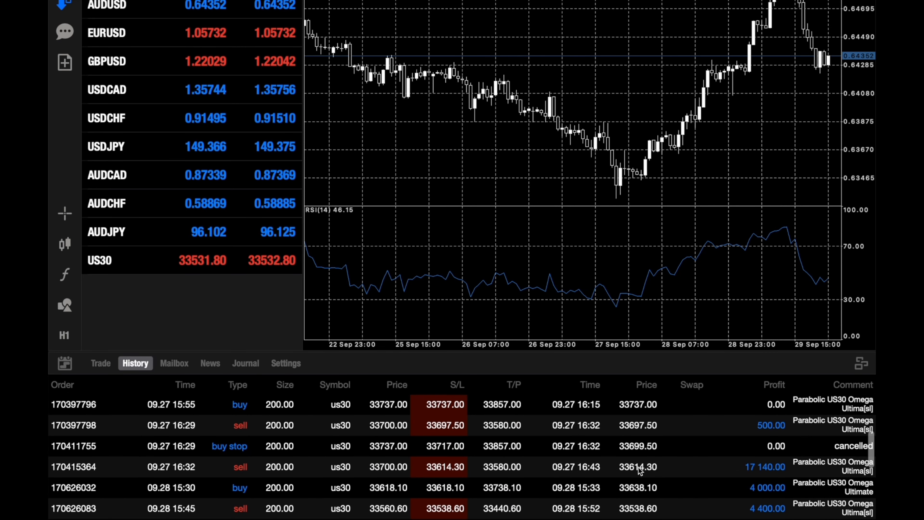
{"action": "mouse_move", "coordinate": [648, 427]}
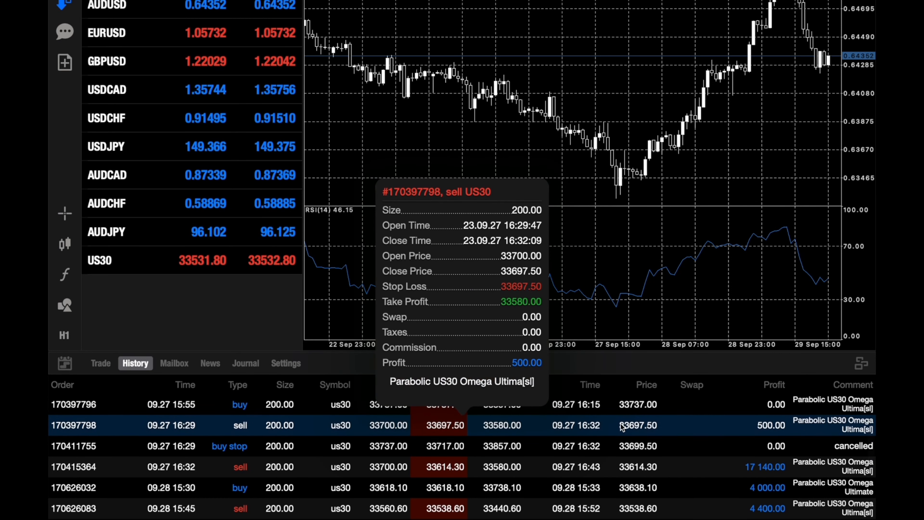
{"action": "mouse_move", "coordinate": [597, 472]}
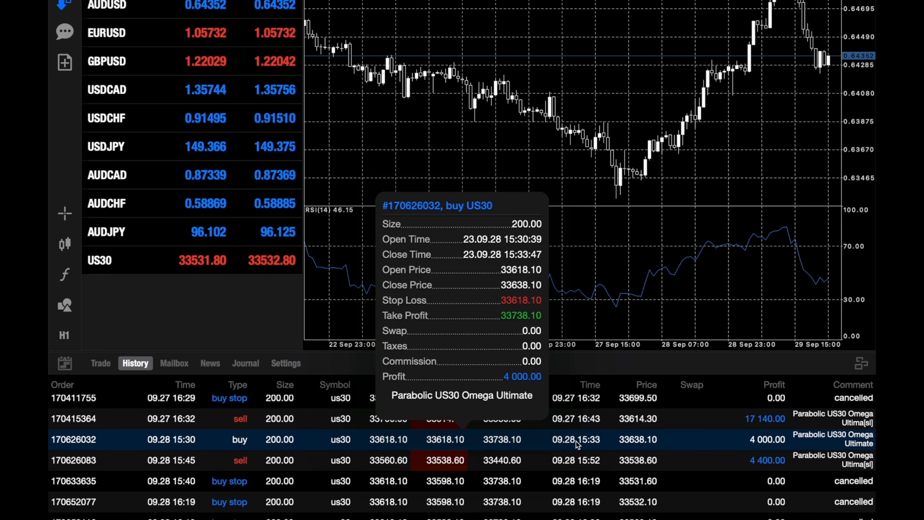
{"action": "mouse_move", "coordinate": [556, 467]}
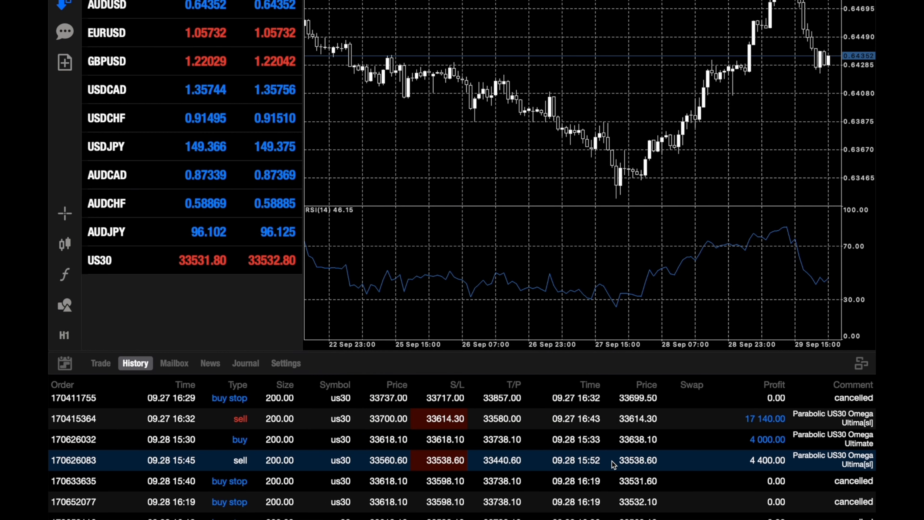
- Continue down to the September 29 trades, reaching the 4,000 loss sell and the 25,640 balance
{"action": "scroll", "scroll_direction": "down", "scroll_amount": 3}
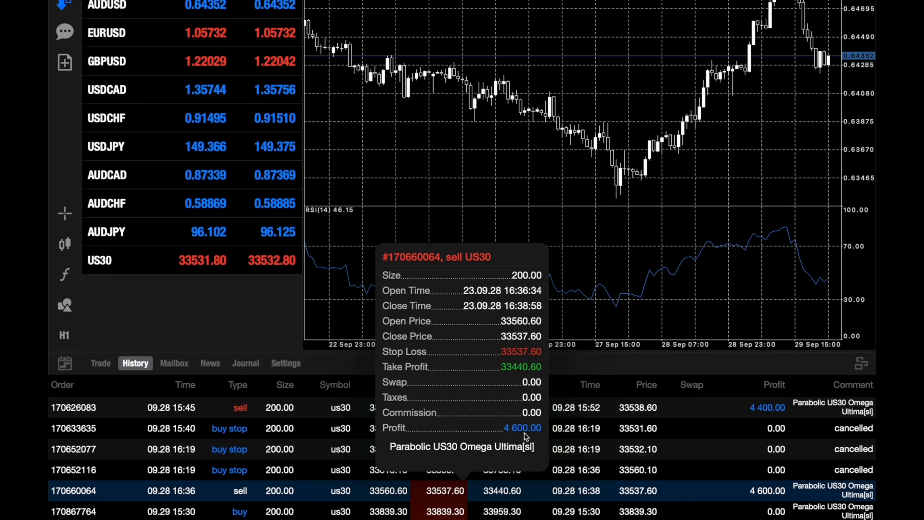
{"action": "mouse_move", "coordinate": [633, 461]}
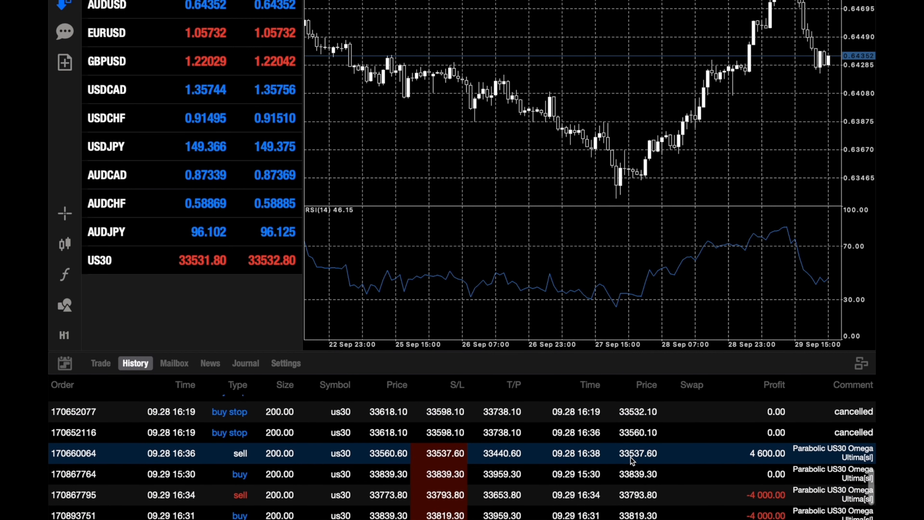
{"action": "scroll", "scroll_direction": "up", "scroll_amount": 3}
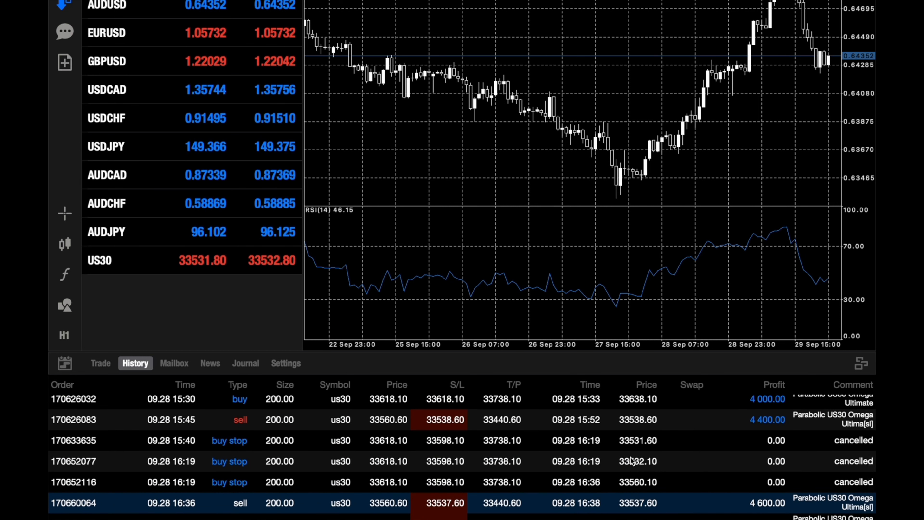
{"action": "scroll", "scroll_direction": "down", "scroll_amount": 3}
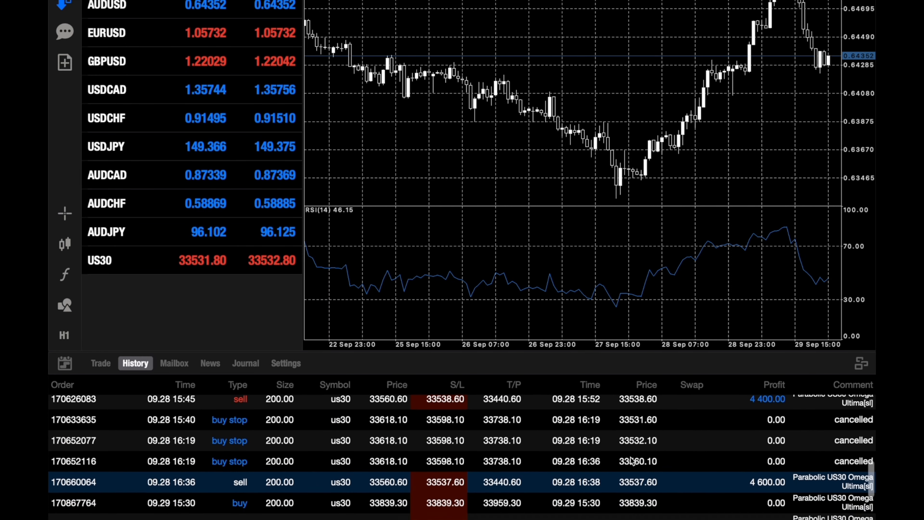
{"action": "scroll", "scroll_direction": "down", "scroll_amount": 3}
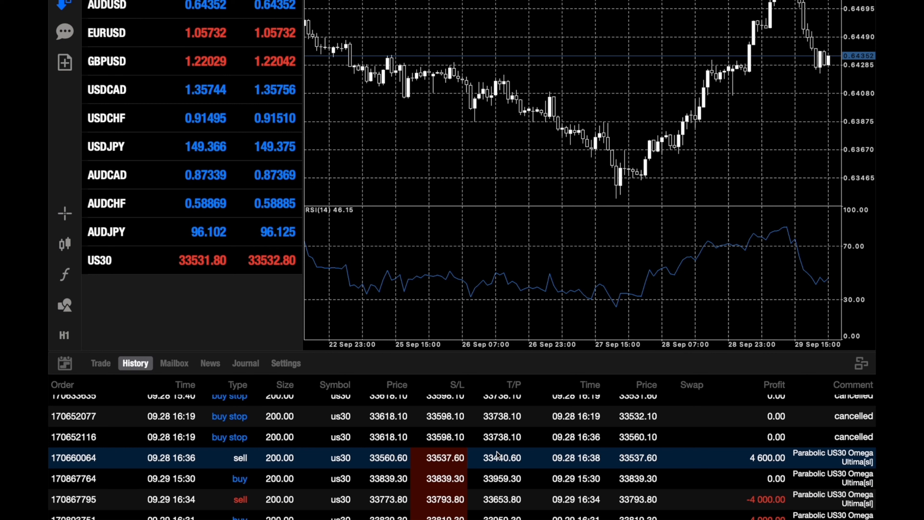
{"action": "scroll", "scroll_direction": "down", "scroll_amount": 3}
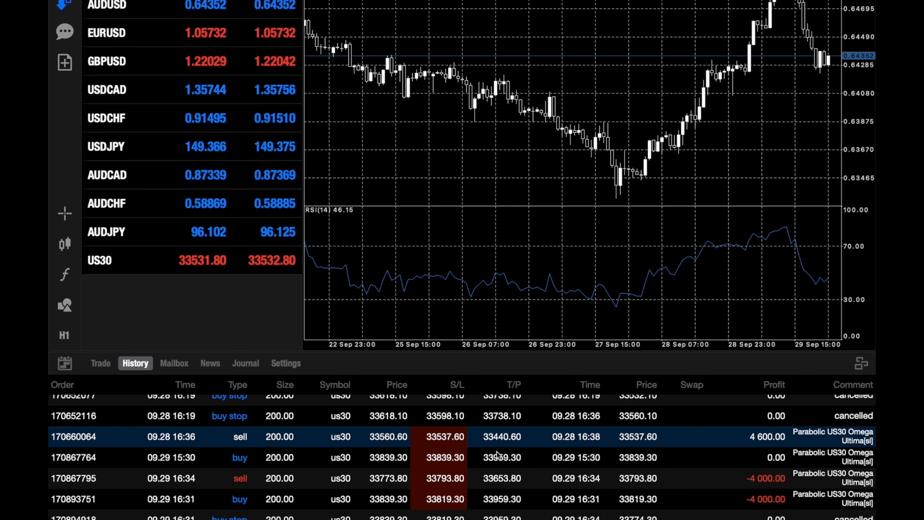
{"action": "scroll", "scroll_direction": "down", "scroll_amount": 3}
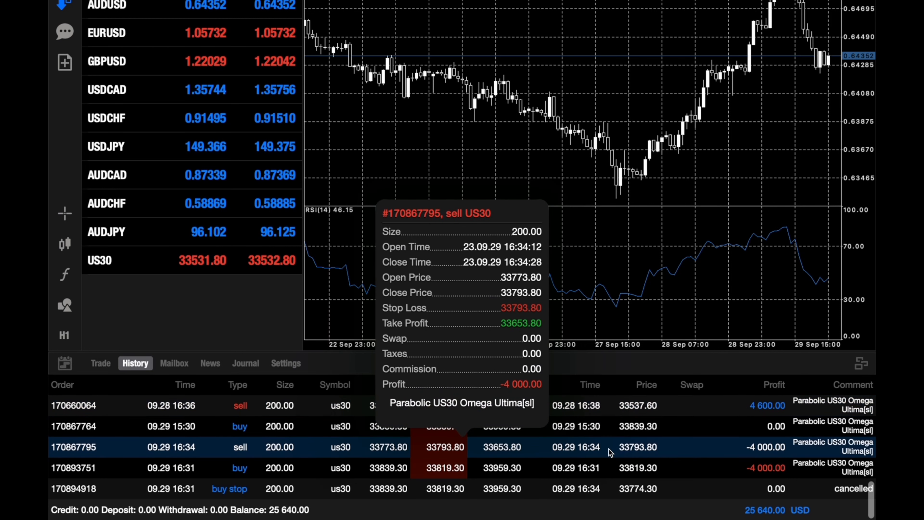
{"action": "mouse_move", "coordinate": [507, 387]}
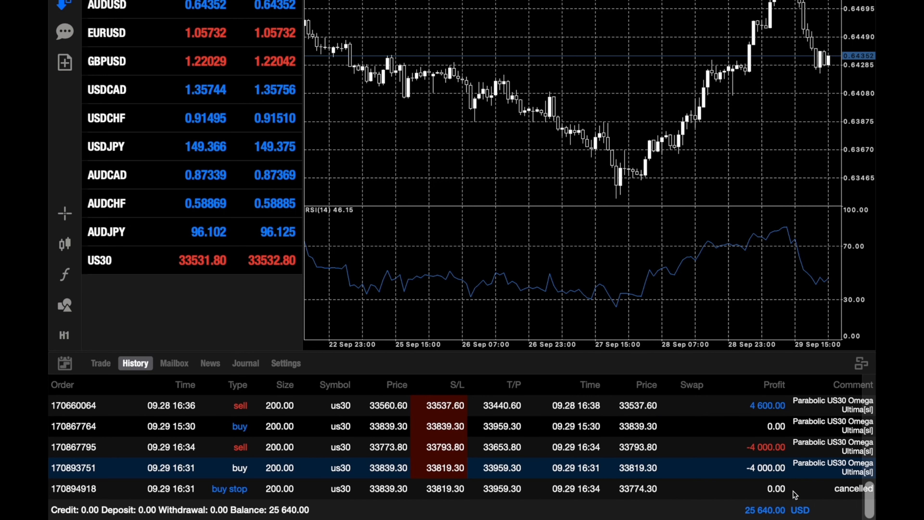
{"action": "mouse_move", "coordinate": [495, 453]}
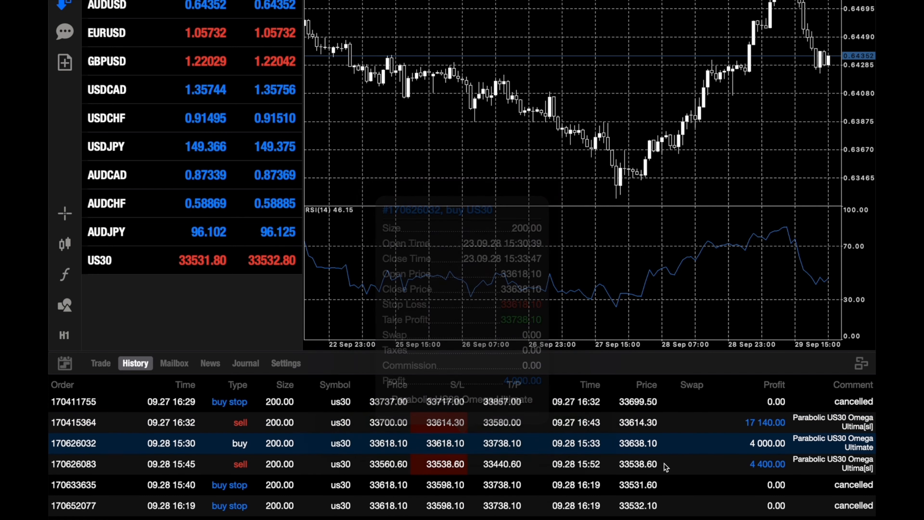
- Scroll up to the first September 25 order, then back down to the 25,640 USD balance line
{"action": "scroll", "scroll_direction": "down", "scroll_amount": 3}
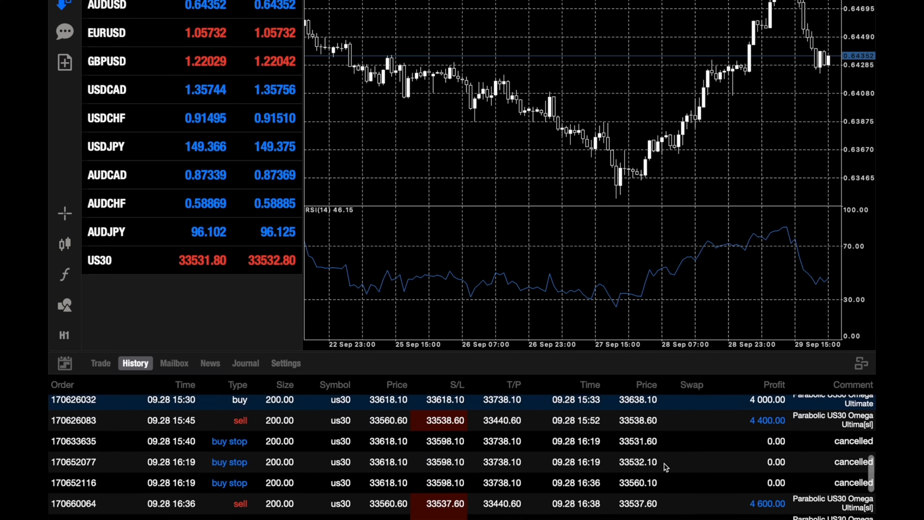
{"action": "scroll", "scroll_direction": "up", "scroll_amount": 3}
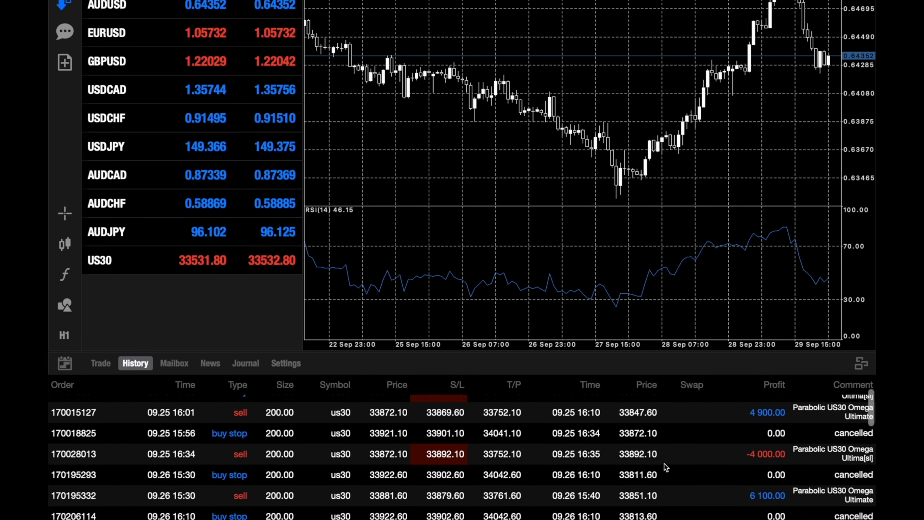
{"action": "scroll", "scroll_direction": "up", "scroll_amount": 3}
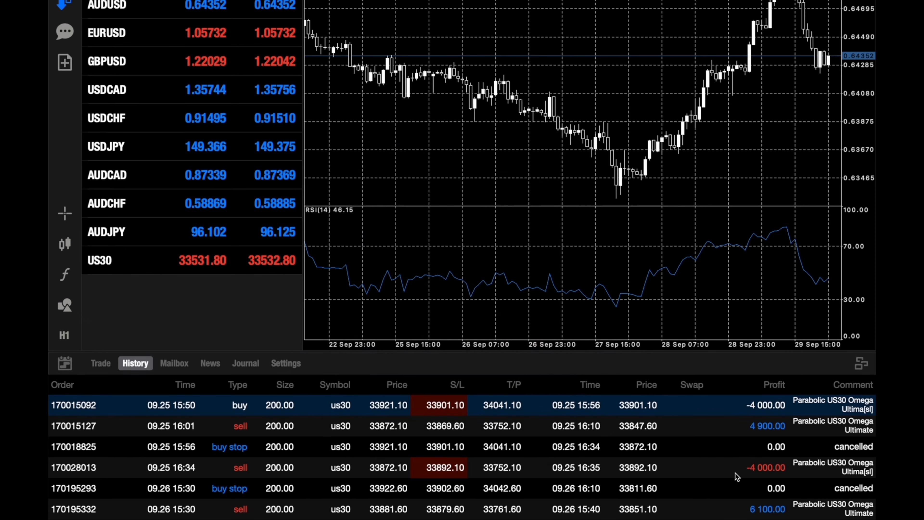
{"action": "scroll", "scroll_direction": "down", "scroll_amount": 3}
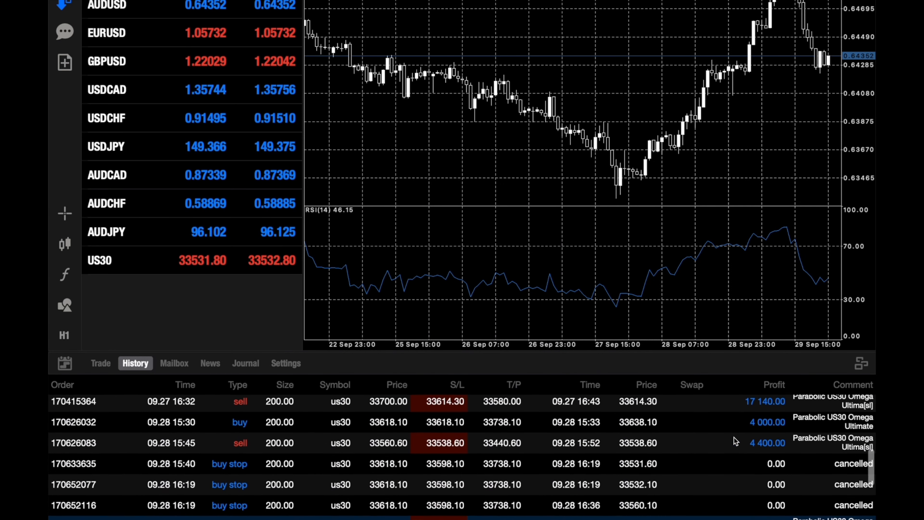
{"action": "scroll", "scroll_direction": "up", "scroll_amount": 3}
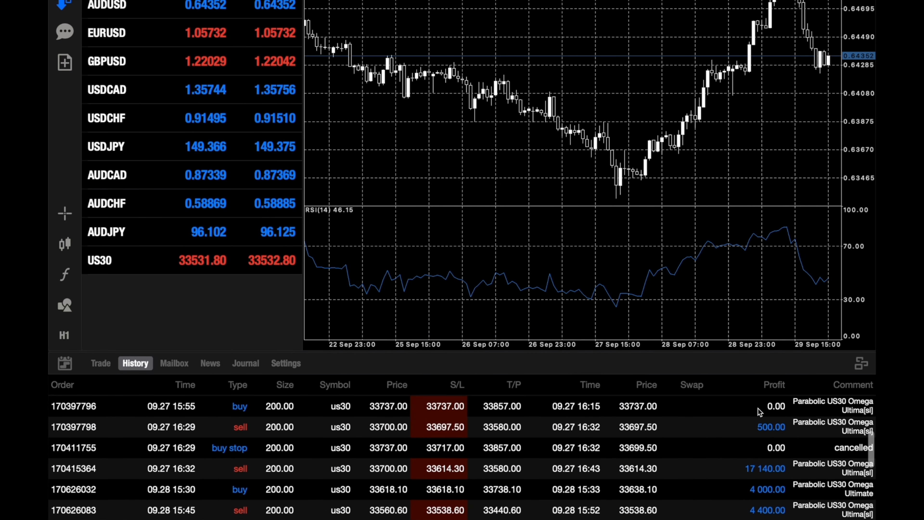
{"action": "scroll", "scroll_direction": "up", "scroll_amount": 3}
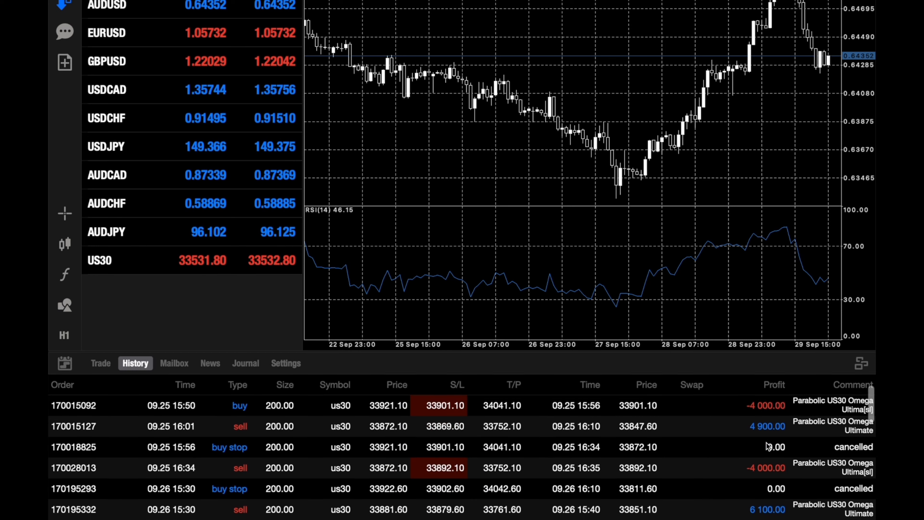
{"action": "mouse_move", "coordinate": [382, 497]}
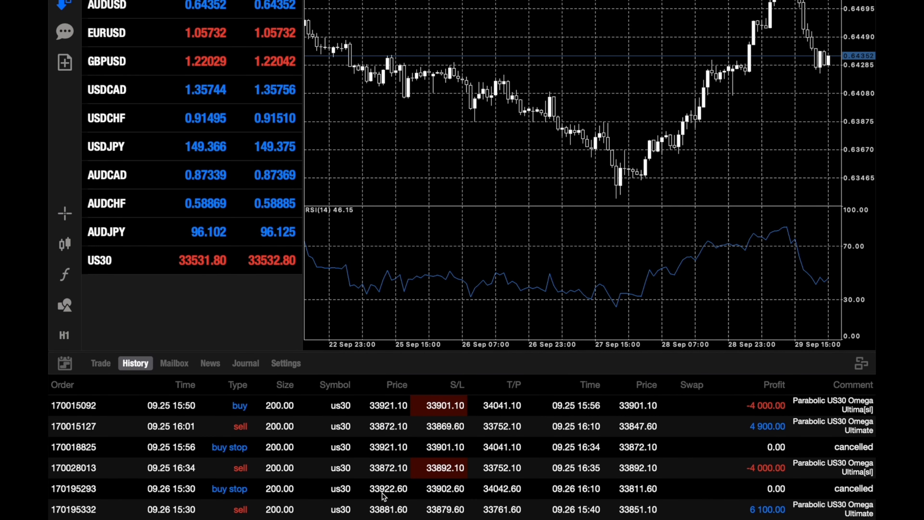
{"action": "scroll", "scroll_direction": "down", "scroll_amount": 3}
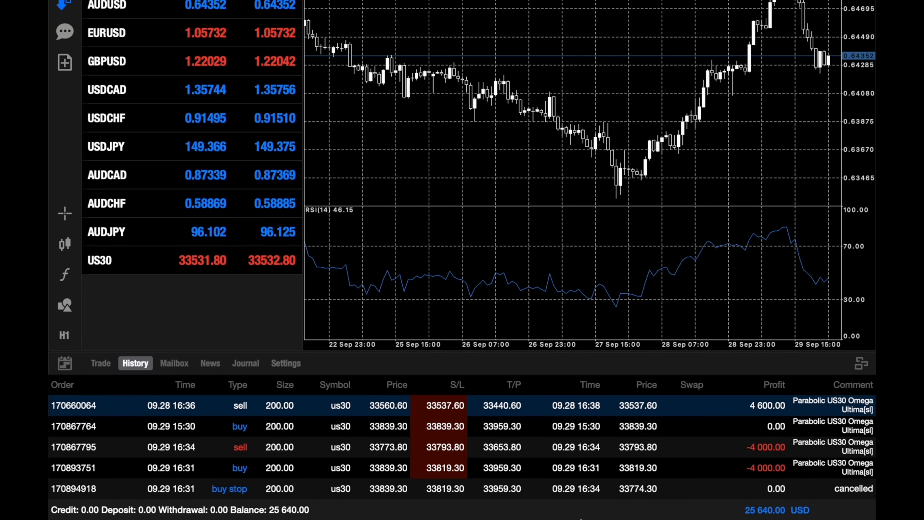
{"action": "mouse_move", "coordinate": [561, 491]}
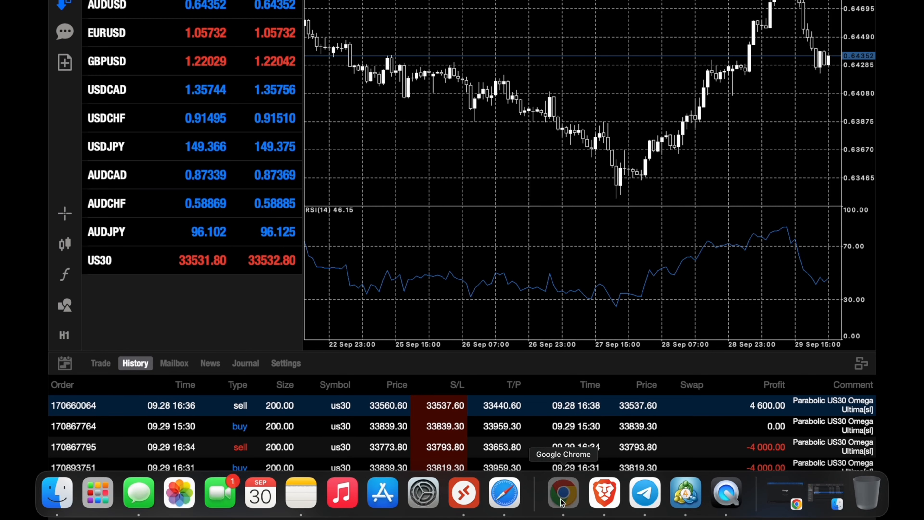
- Bring Chrome forward and browse The Parabolic Trader channel's Videos tab of trading-bot uploads
{"action": "left_click", "coordinate": [560, 492]}
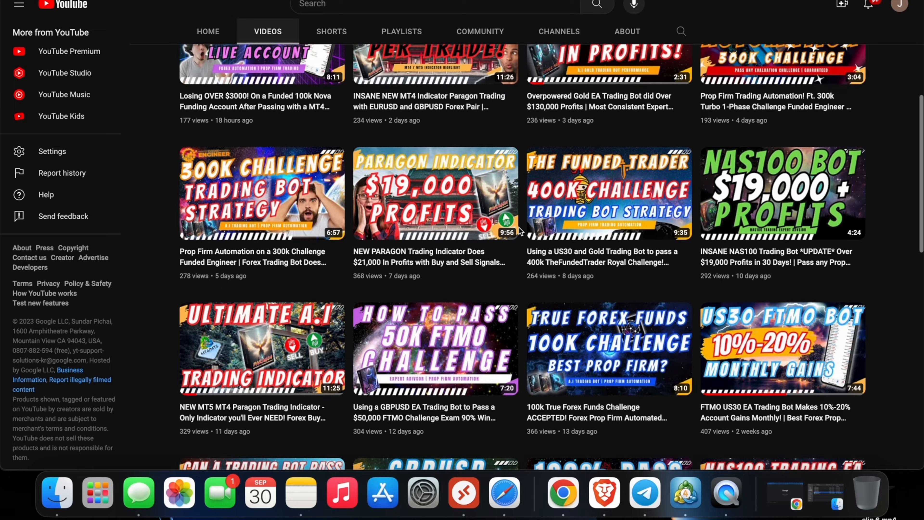
{"action": "scroll", "scroll_direction": "down", "scroll_amount": 3}
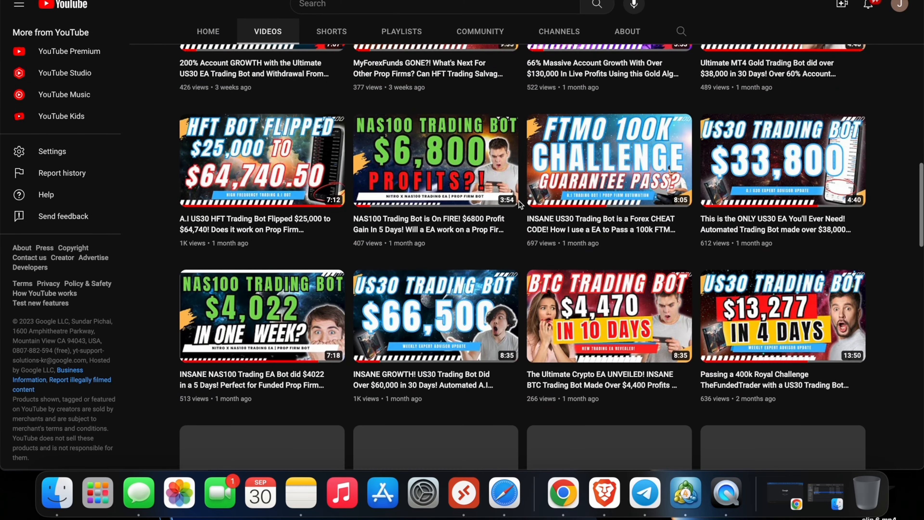
{"action": "scroll", "scroll_direction": "down", "scroll_amount": 3}
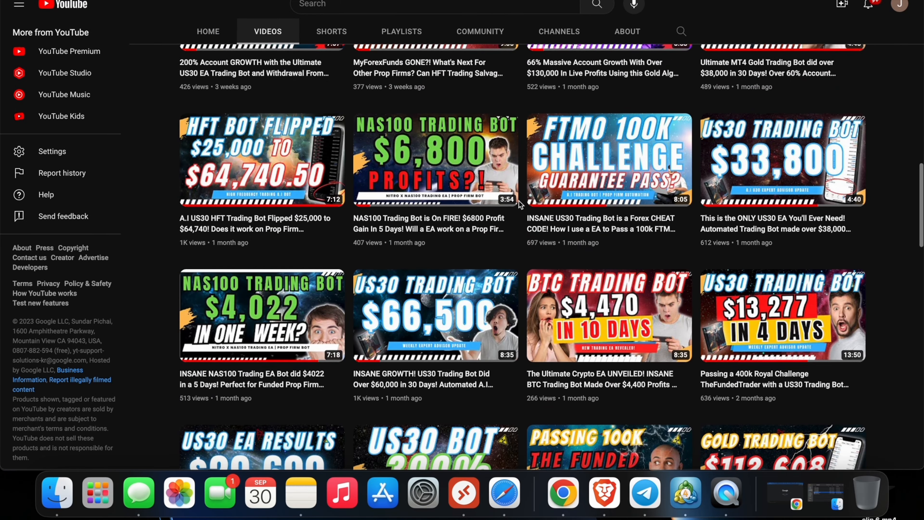
{"action": "scroll", "scroll_direction": "up", "scroll_amount": 3}
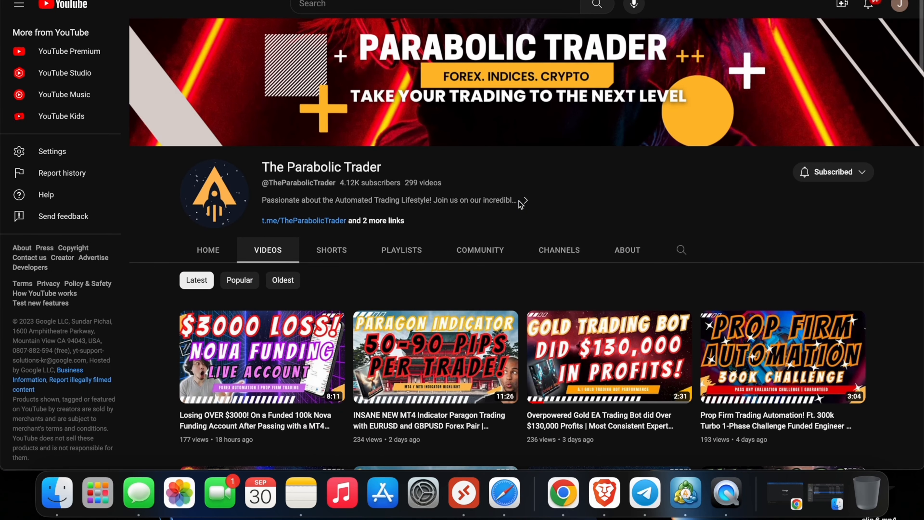
{"action": "mouse_move", "coordinate": [624, 198]}
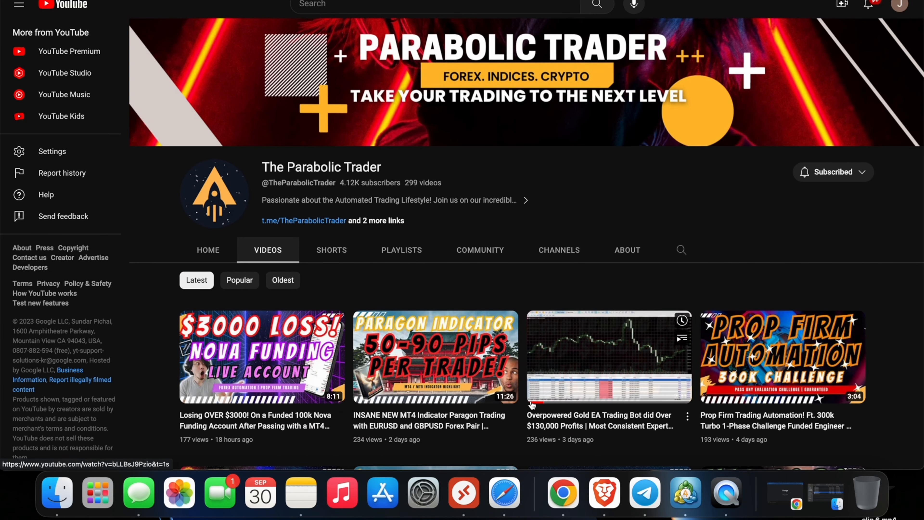
{"action": "scroll", "scroll_direction": "down", "scroll_amount": 3}
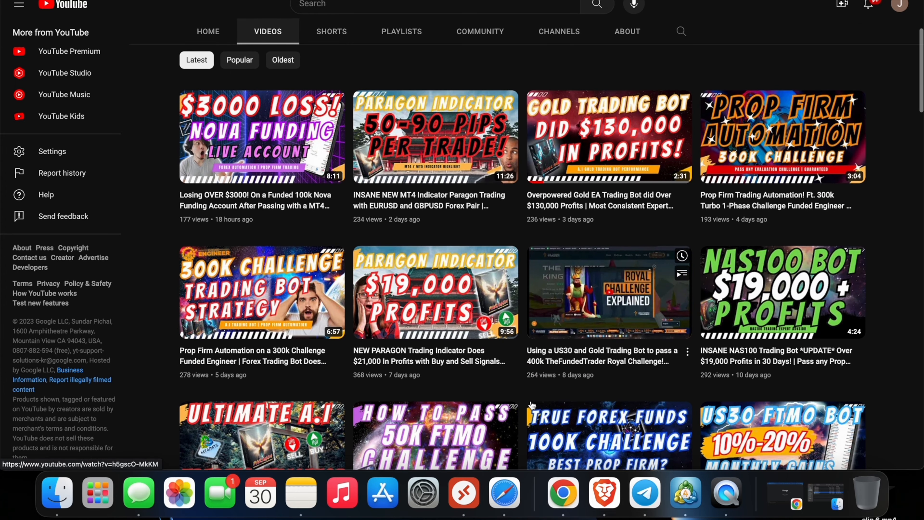
{"action": "mouse_move", "coordinate": [435, 136]}
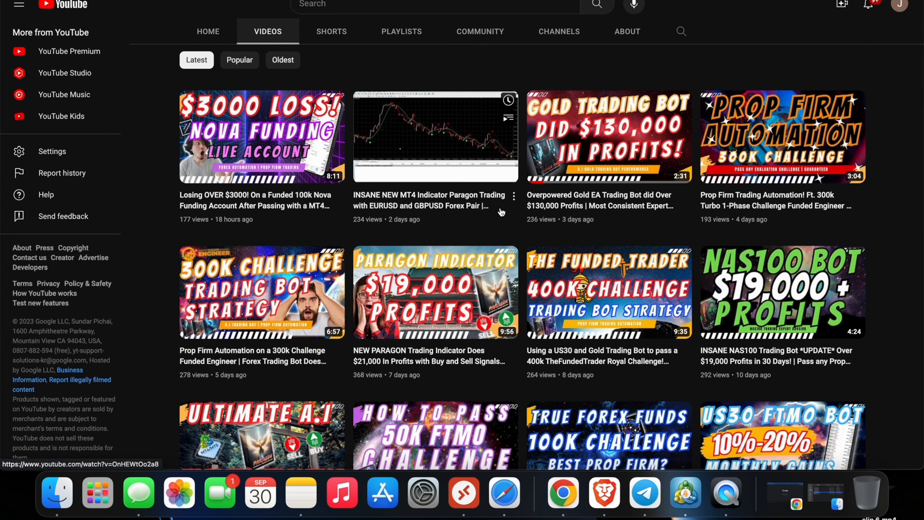